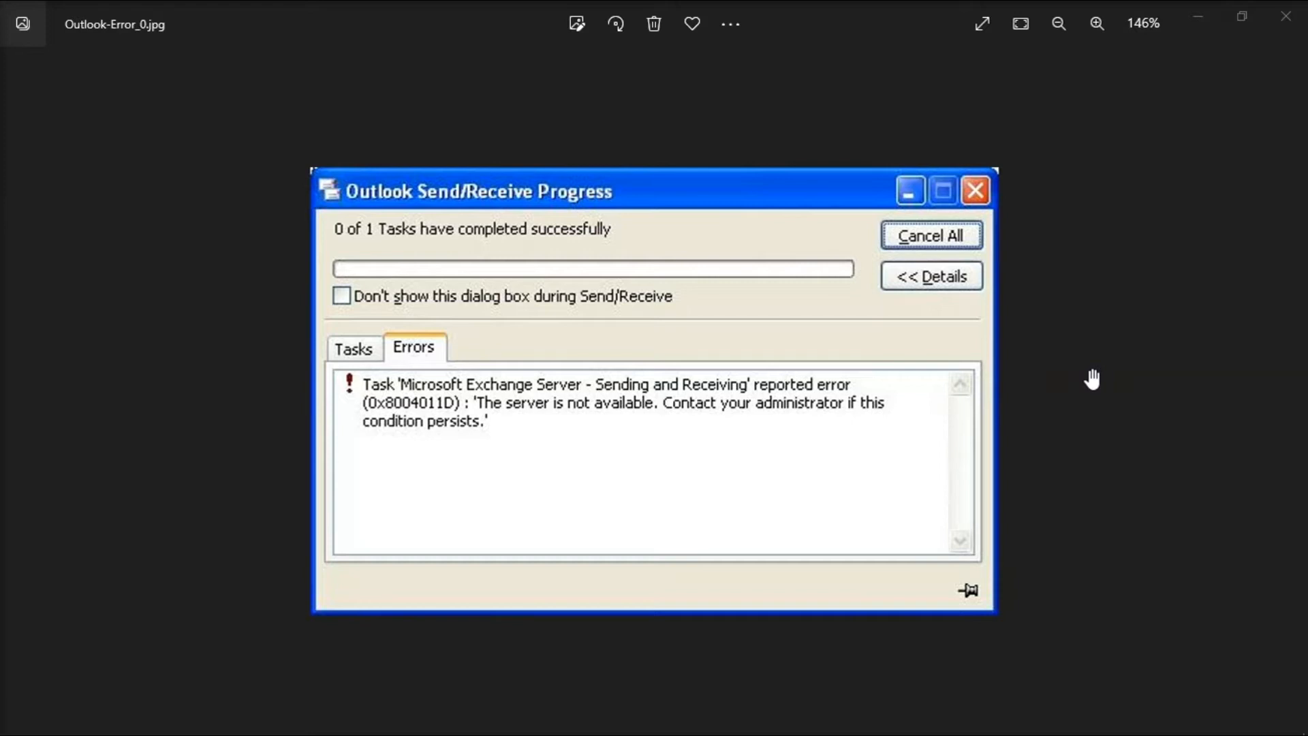
mouse_move(371, 461)
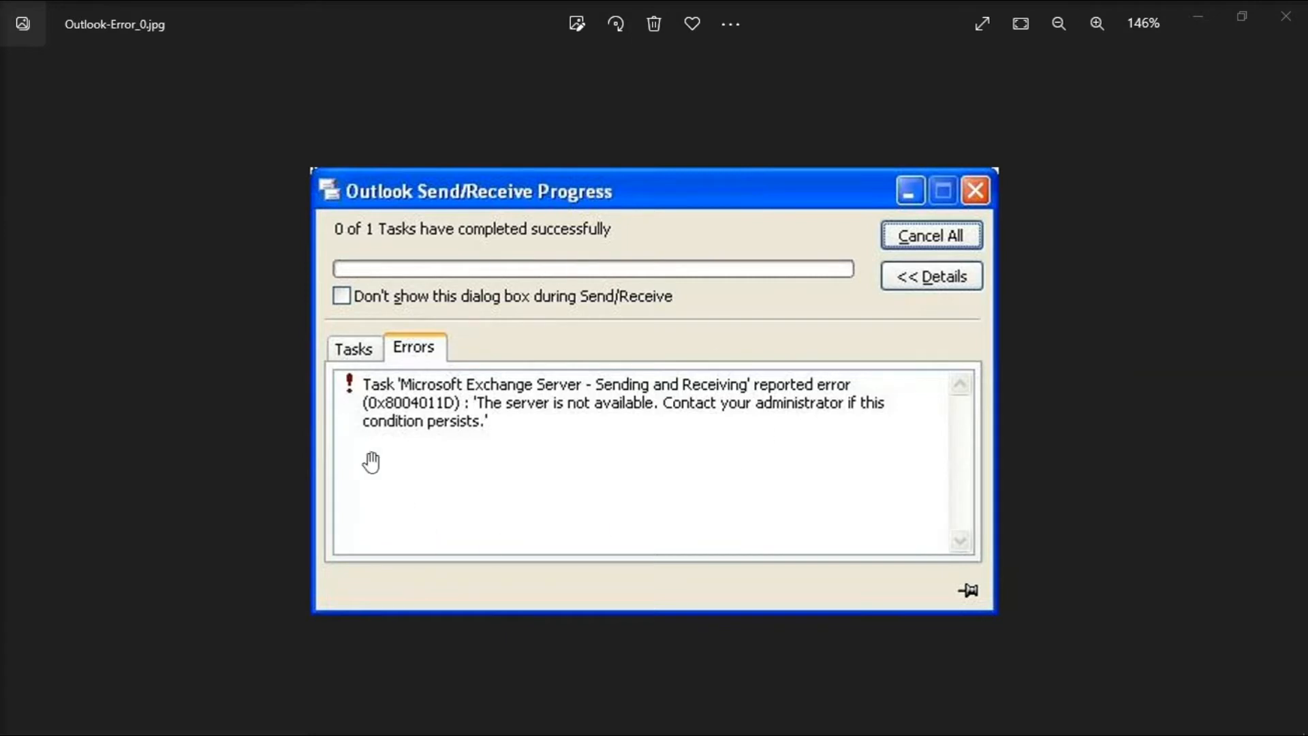
mouse_move(1096, 395)
text(WINDOWS)
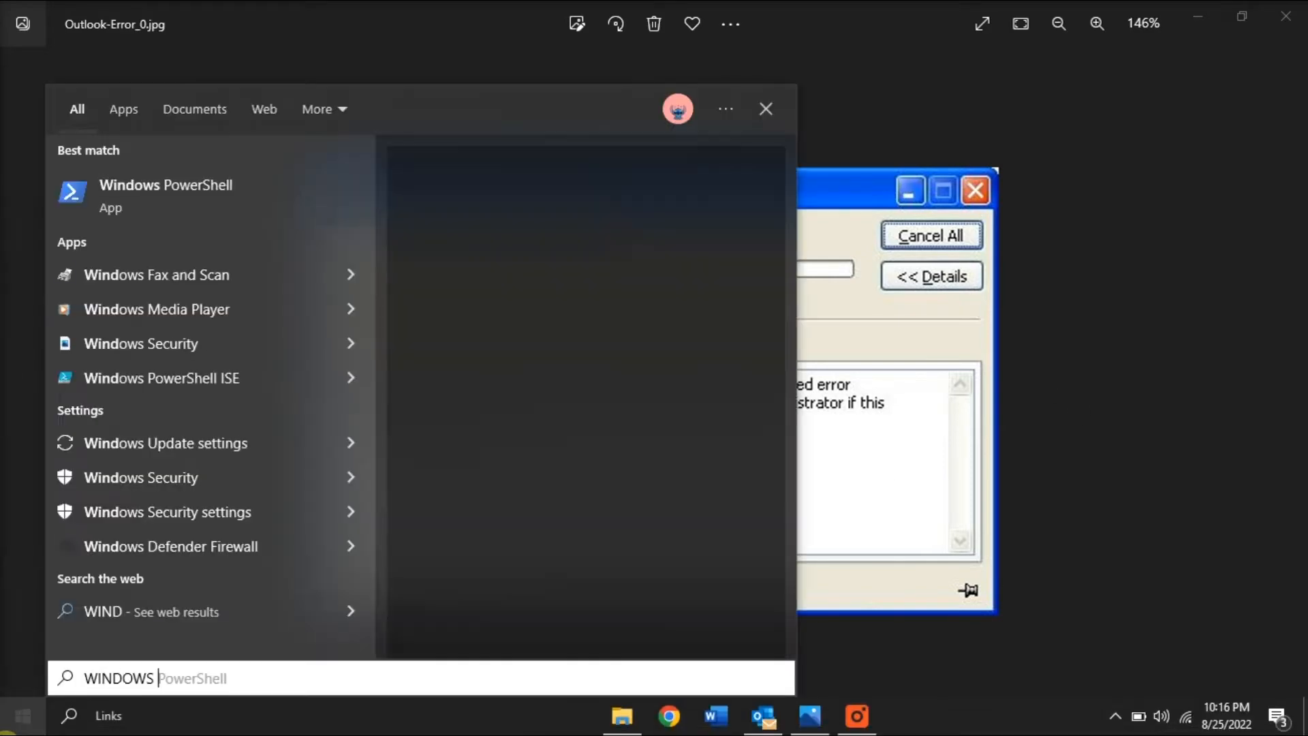
Launch CMD as administrator and run sfc /scannow, which finds no integrity violations
click(166, 443)
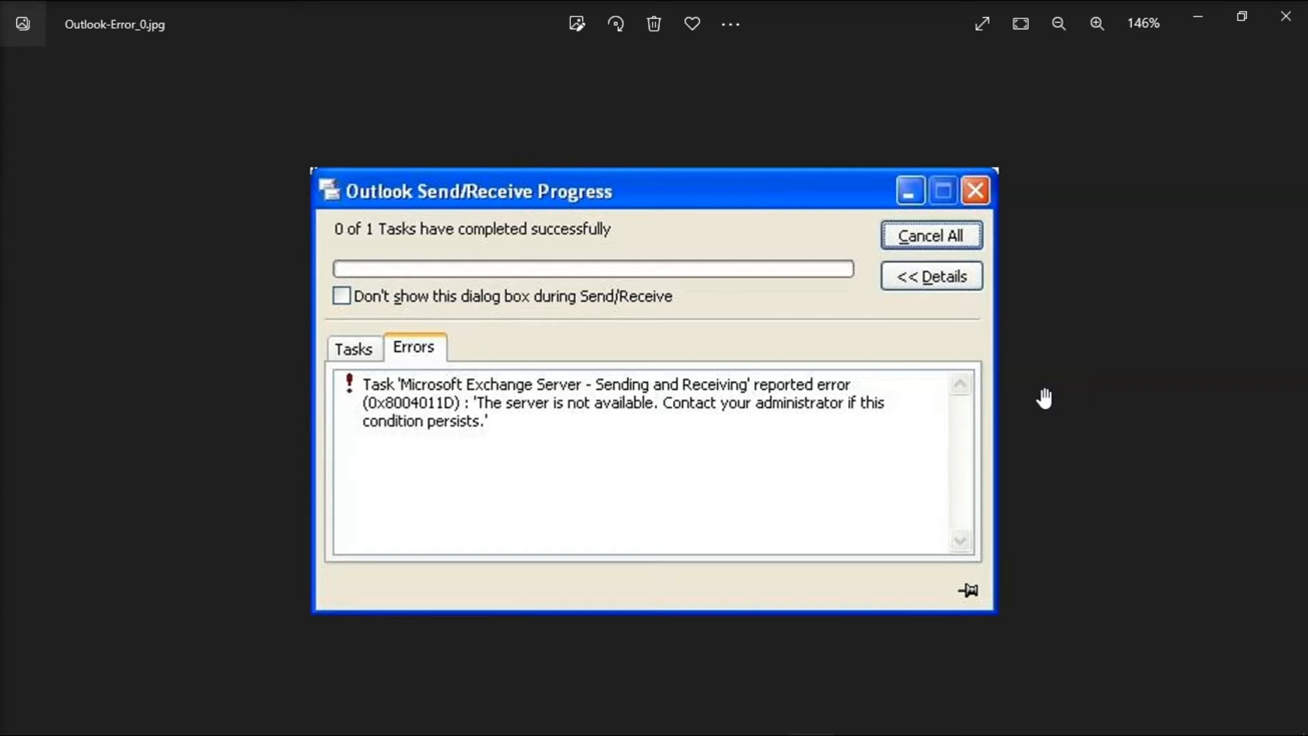
mouse_move(1036, 390)
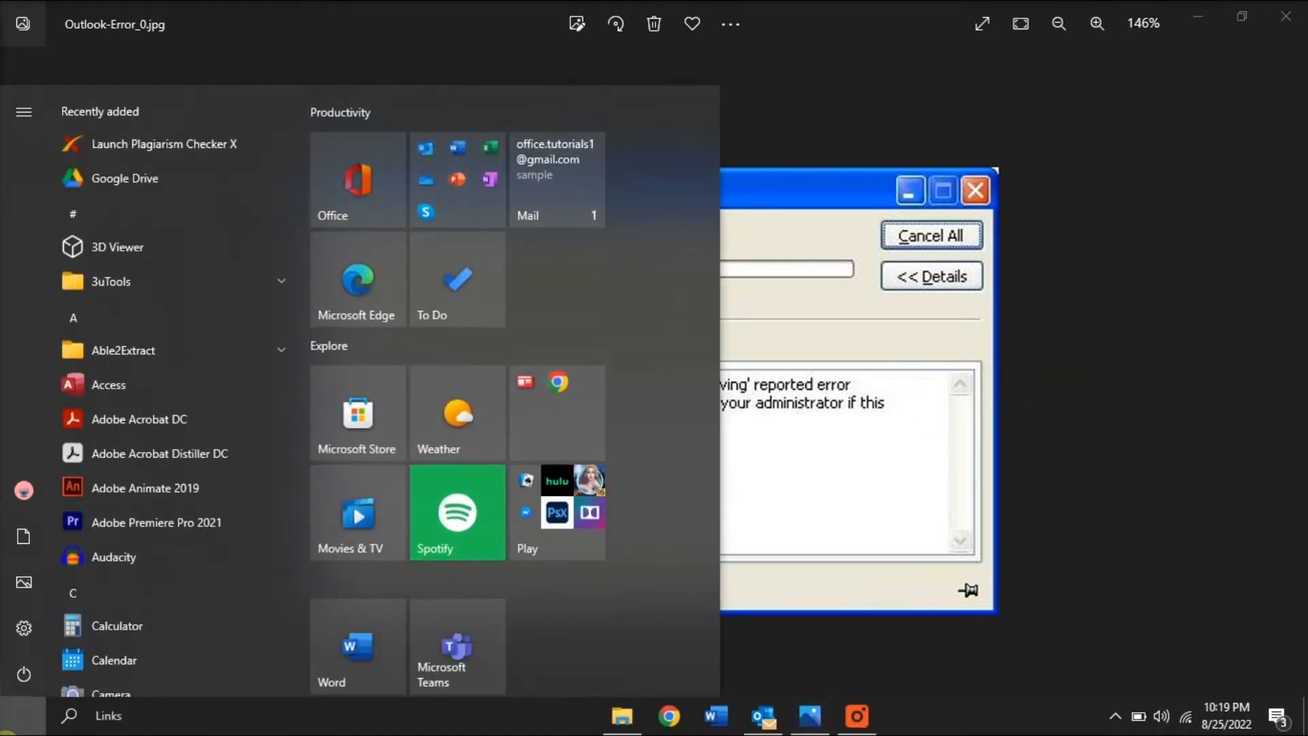
text(CMD)
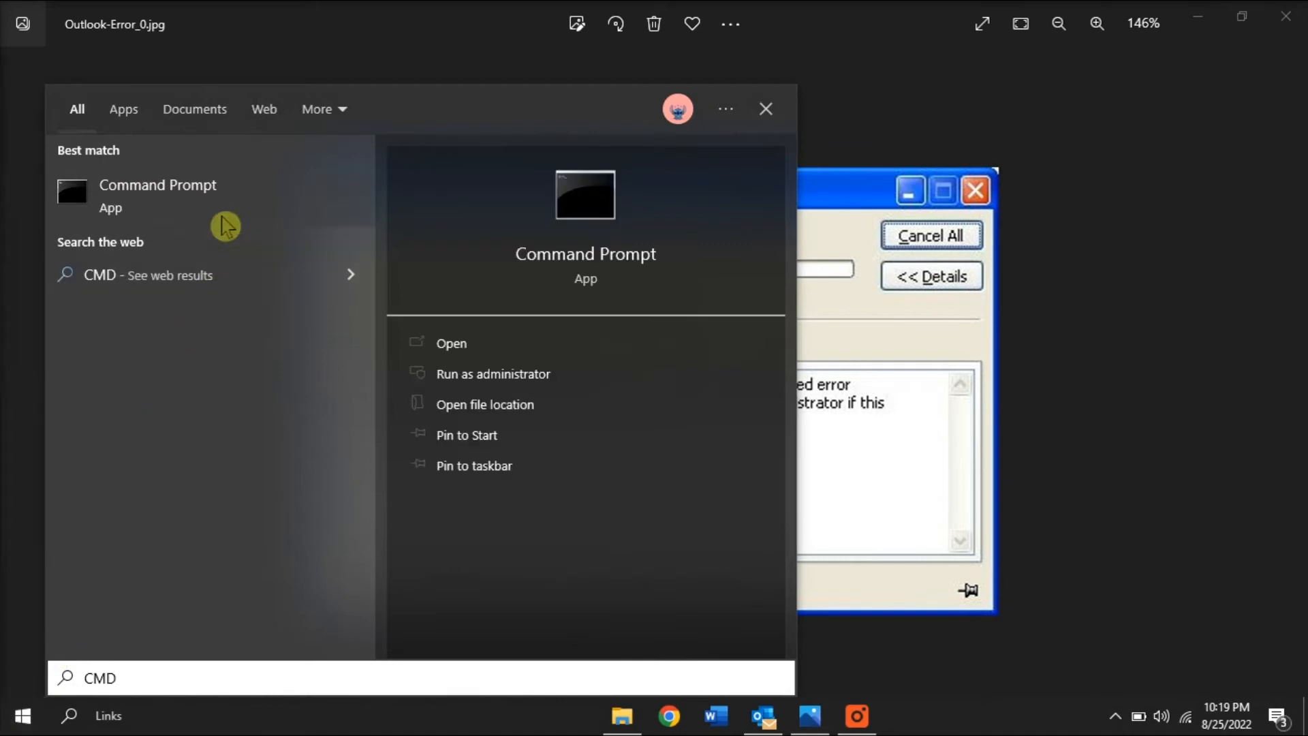
mouse_move(250, 229)
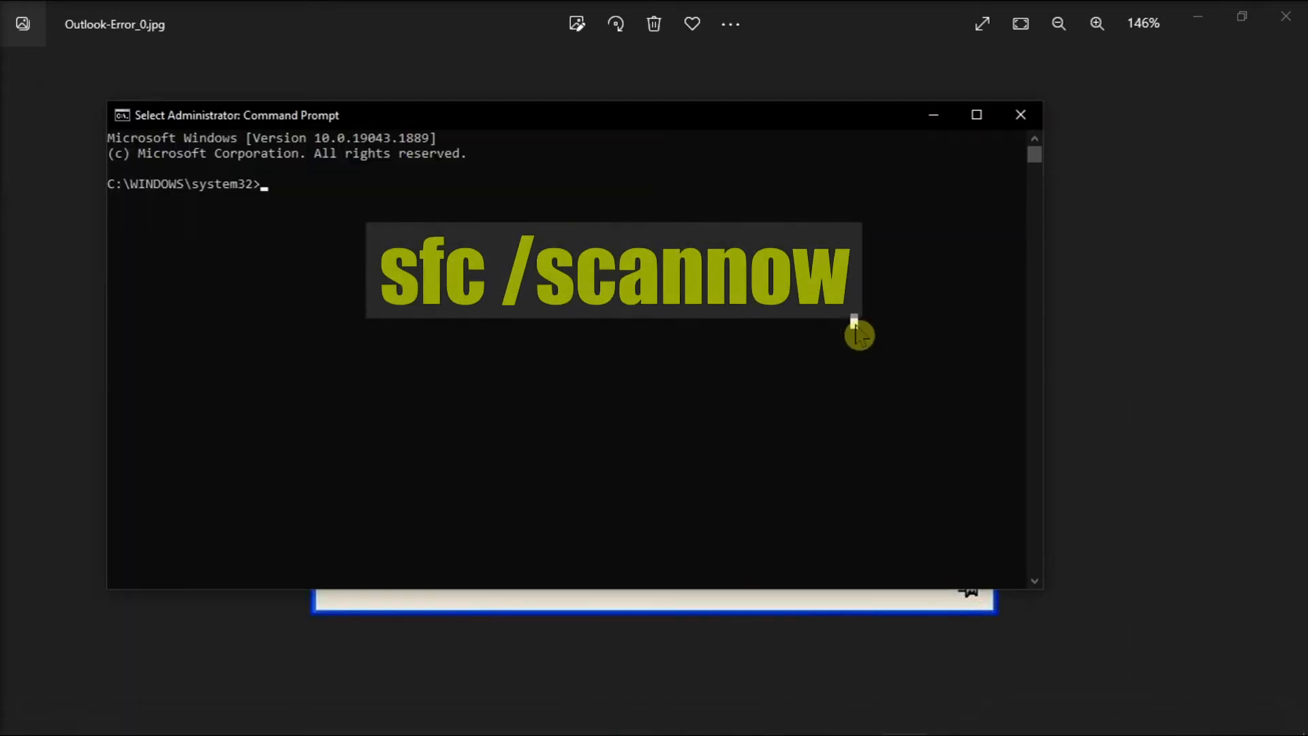
text(sfc /scannow)
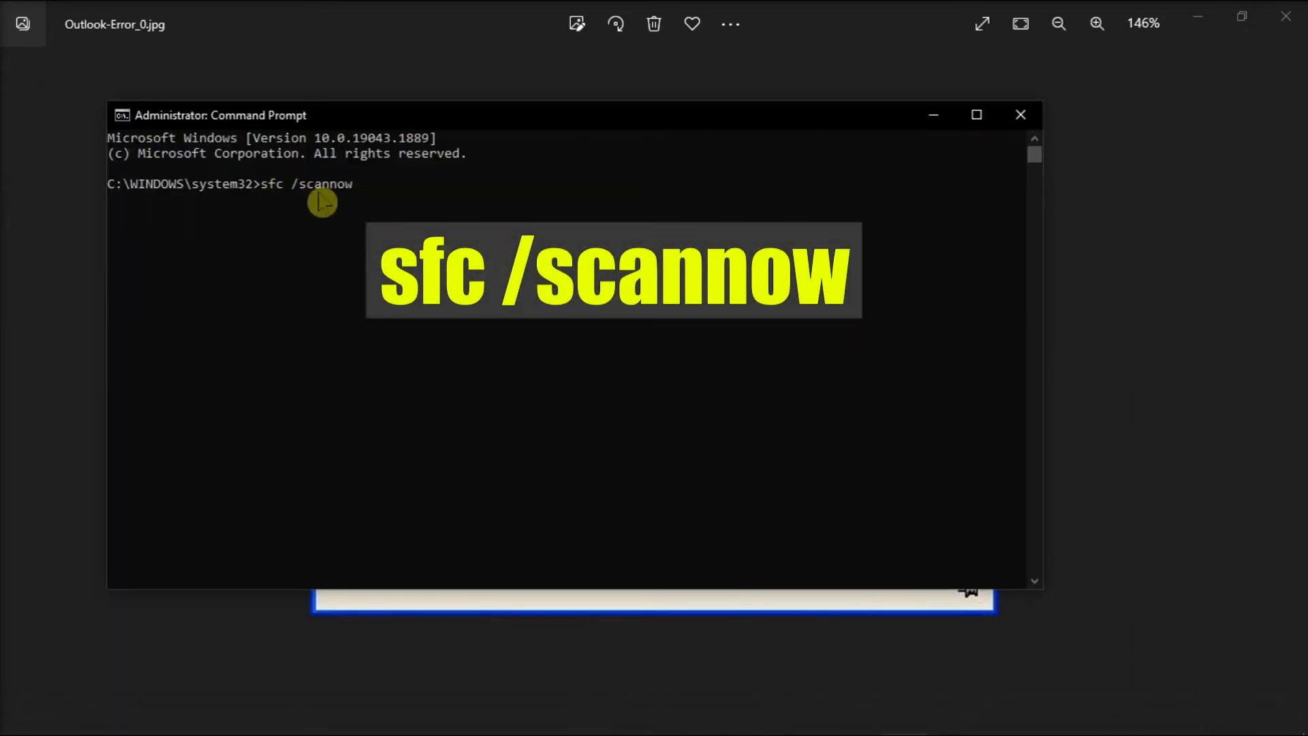
key(Enter)
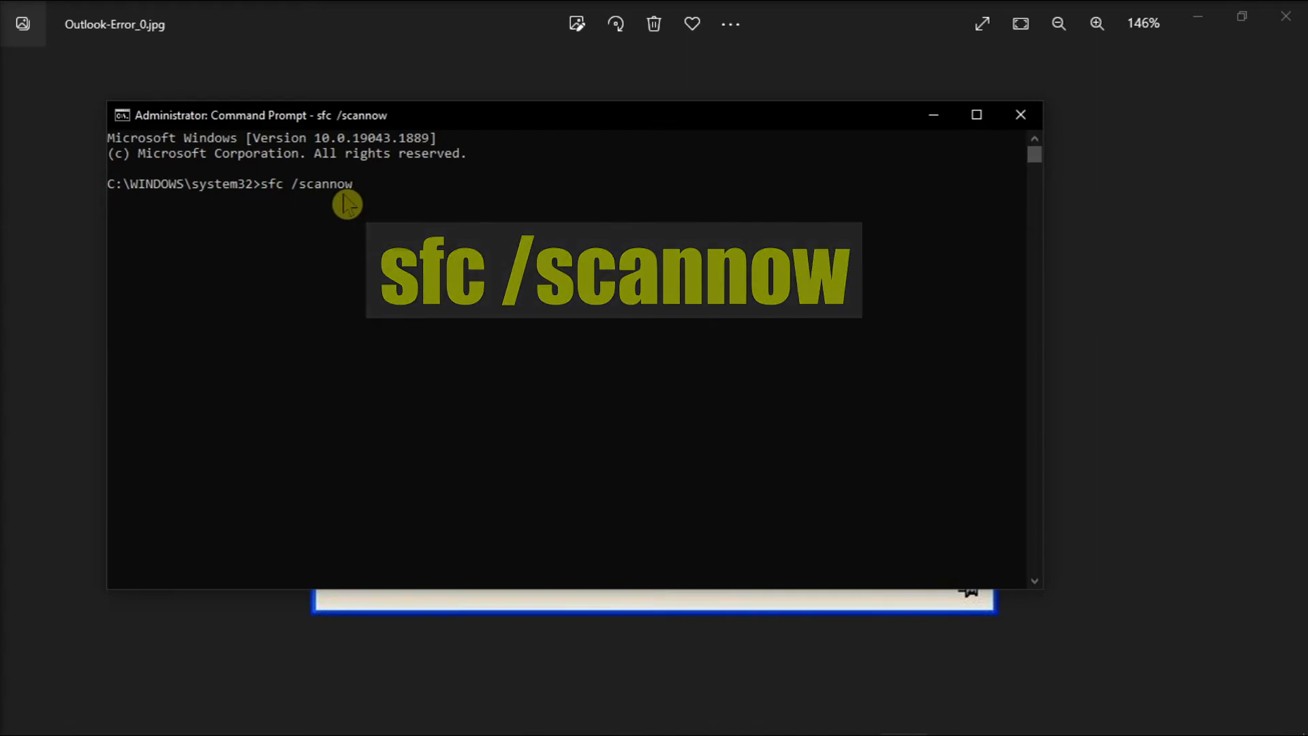
key(Enter)
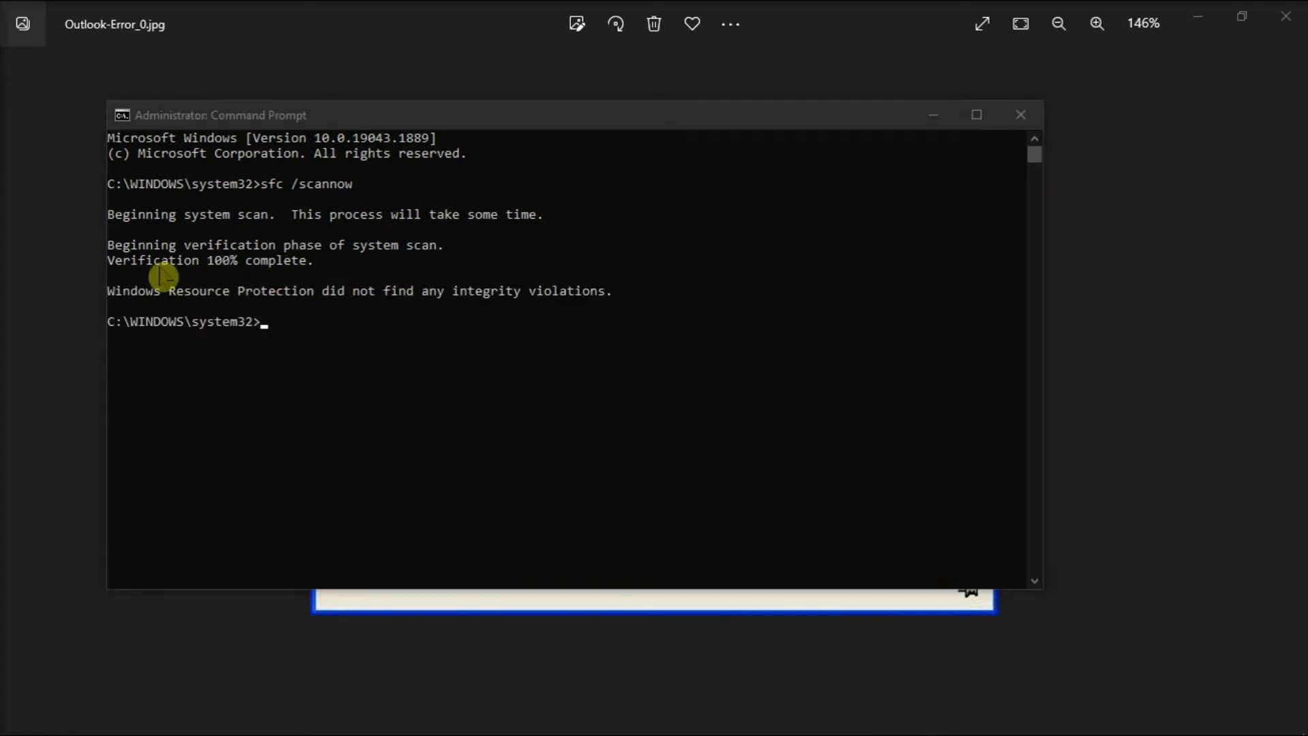
mouse_move(175, 323)
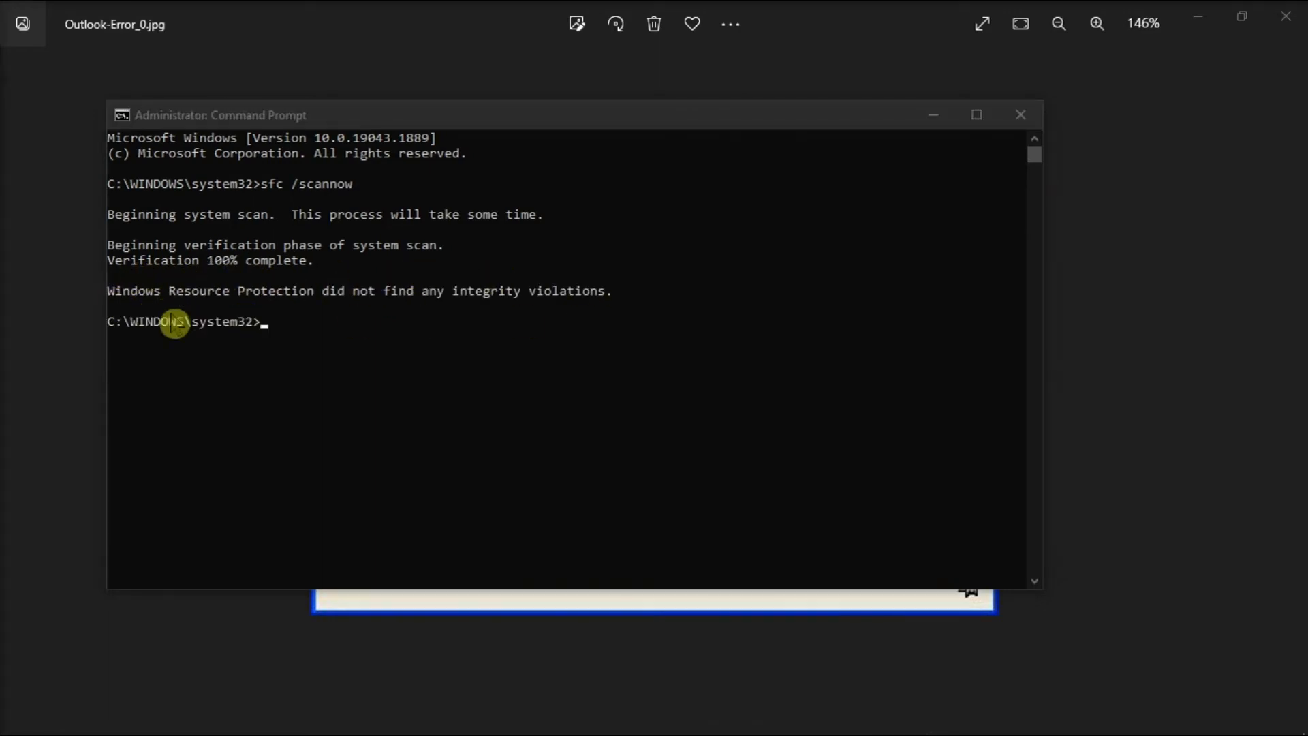
mouse_move(730, 311)
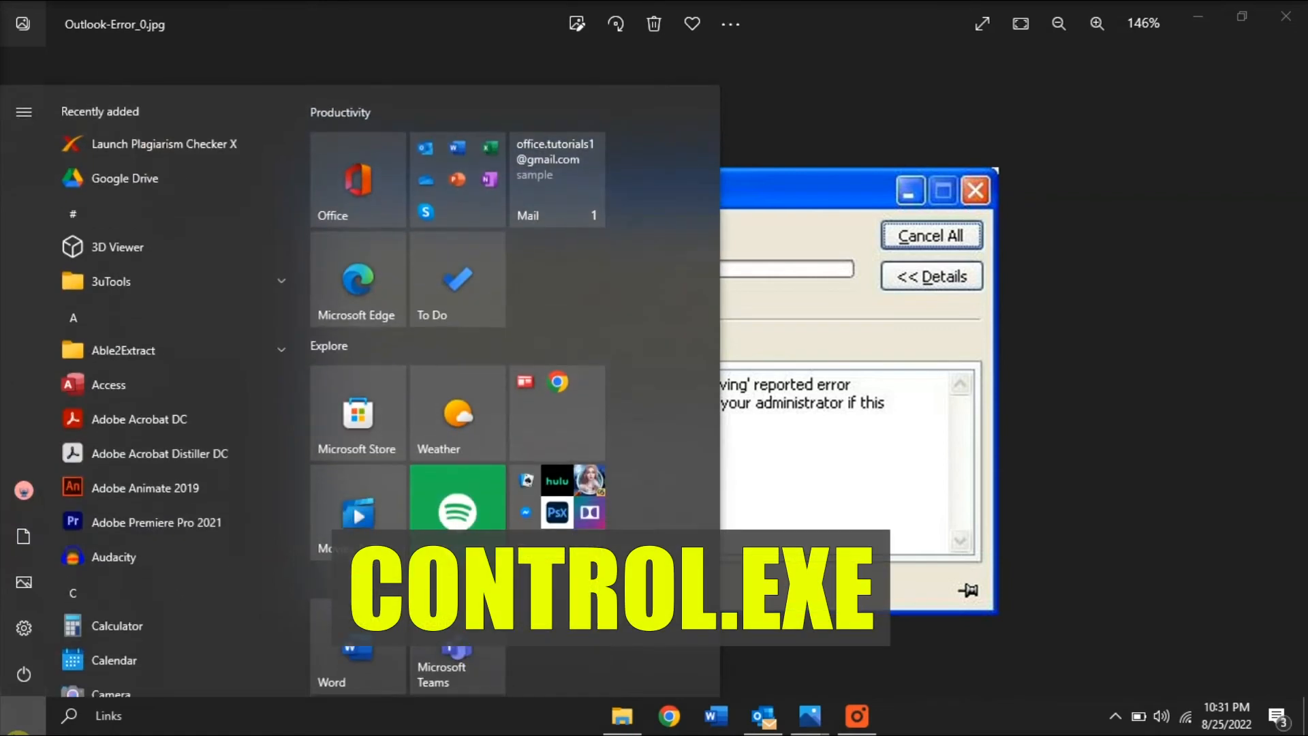
Launch CONTROL.EXE, enter Mail (Microsoft Outlook) and bring up the Email Accounts list
text(CONTROL.EXE)
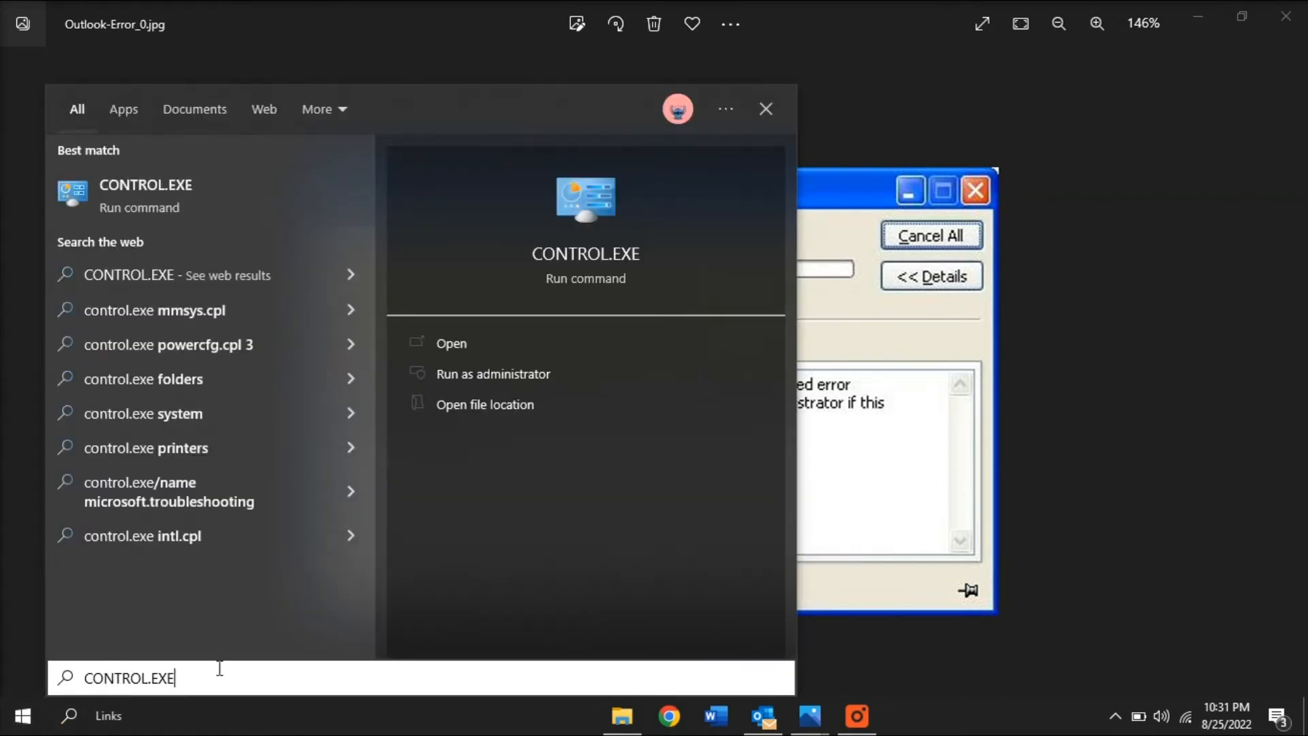
click(451, 344)
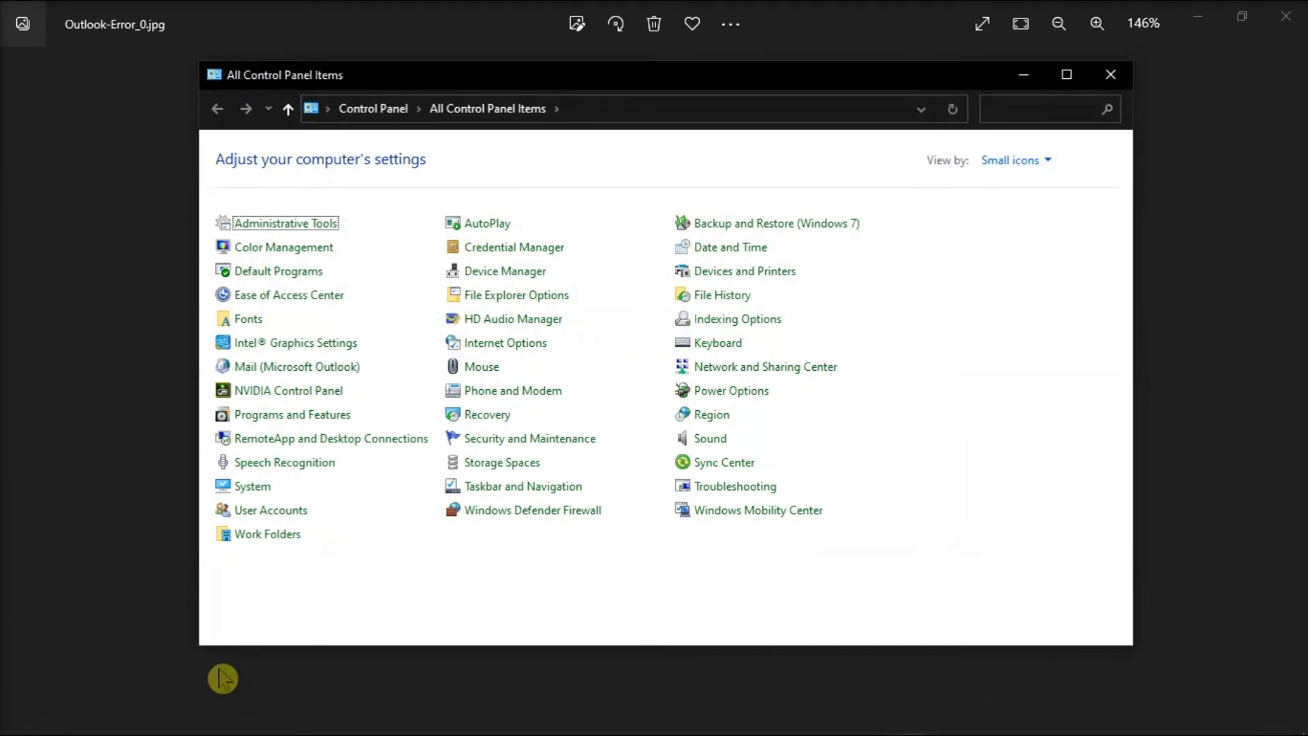
mouse_move(271, 372)
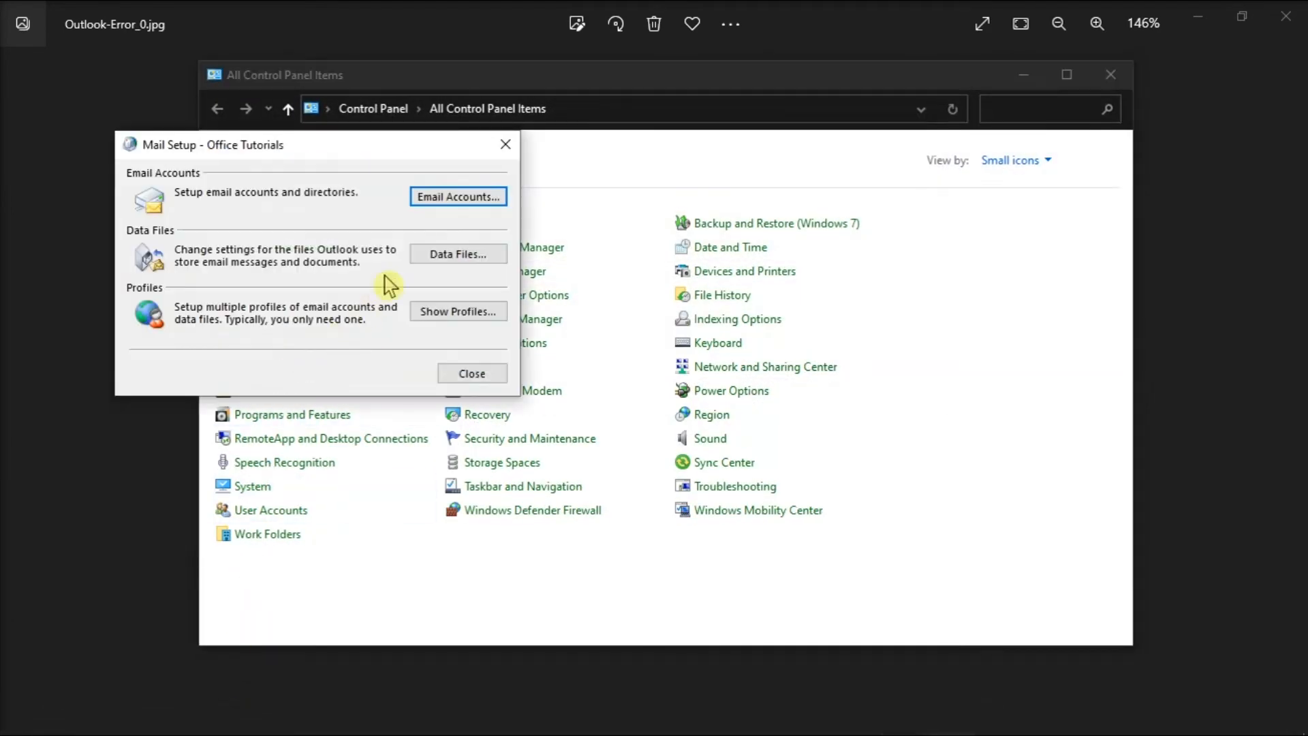
click(458, 196)
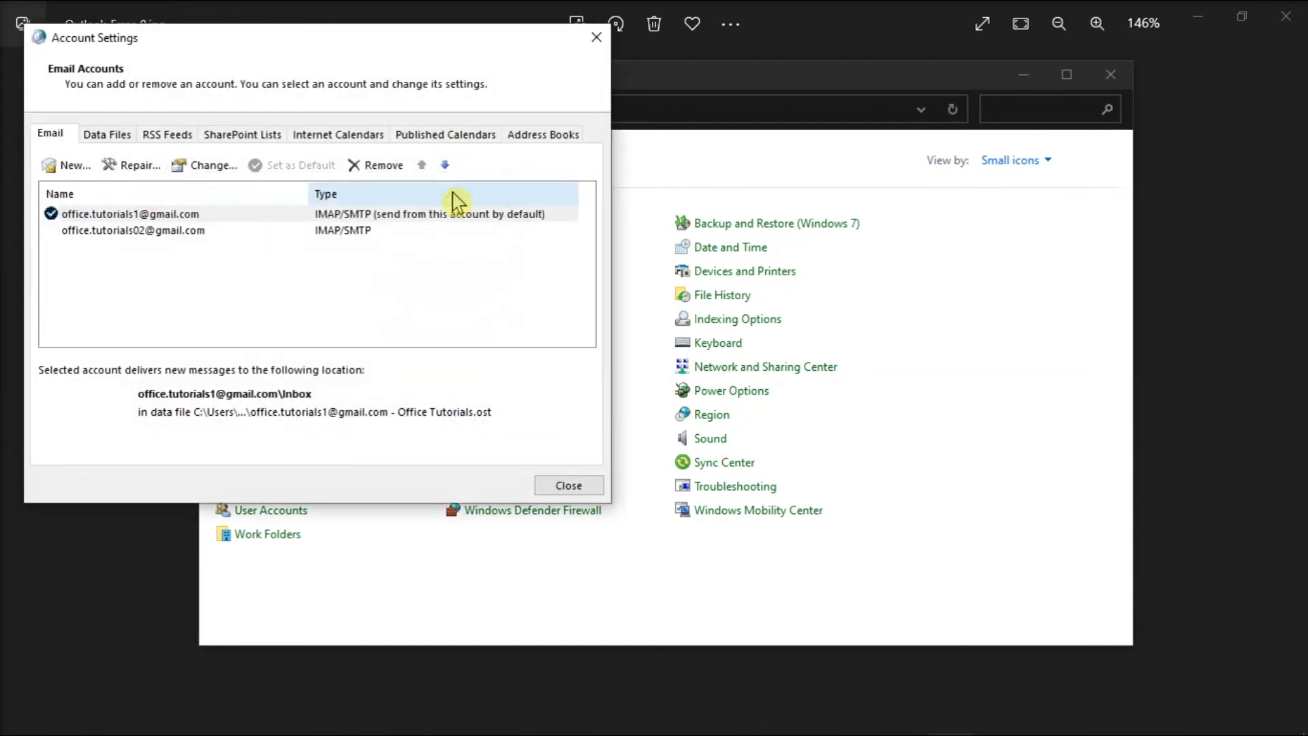
click(133, 214)
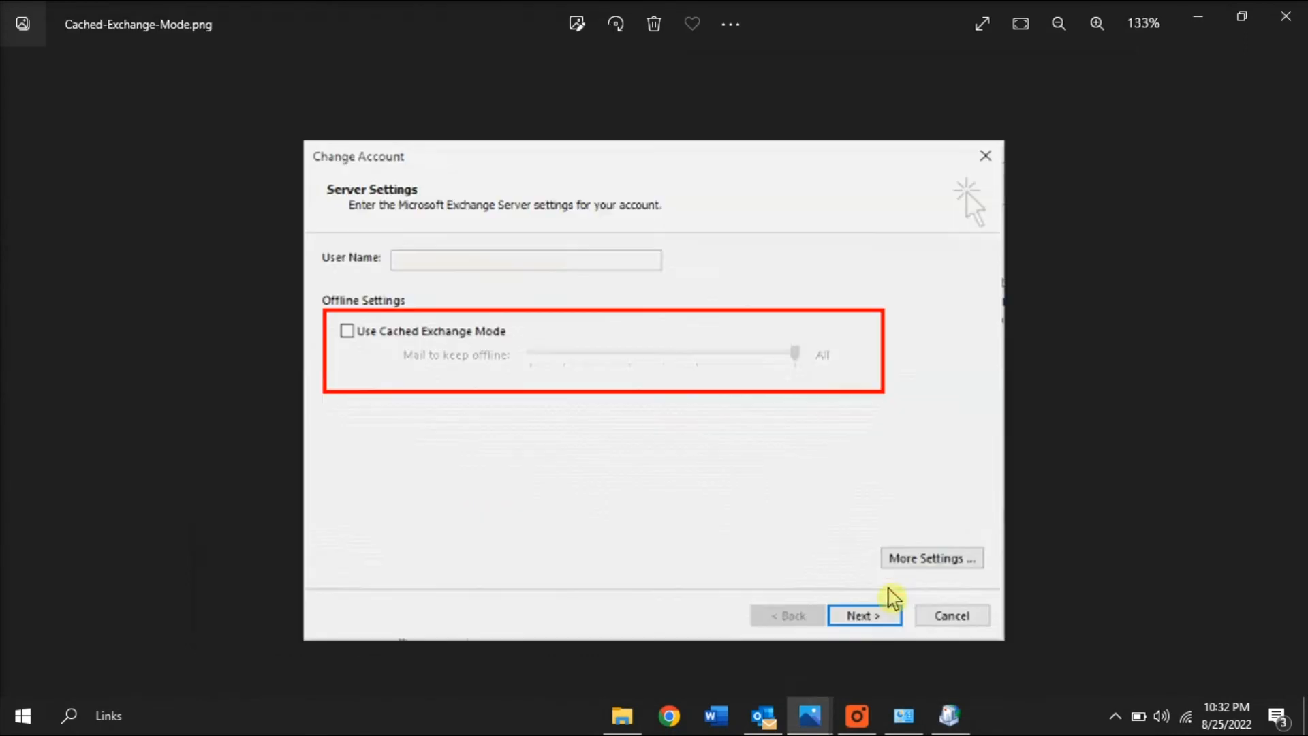
mouse_move(346, 338)
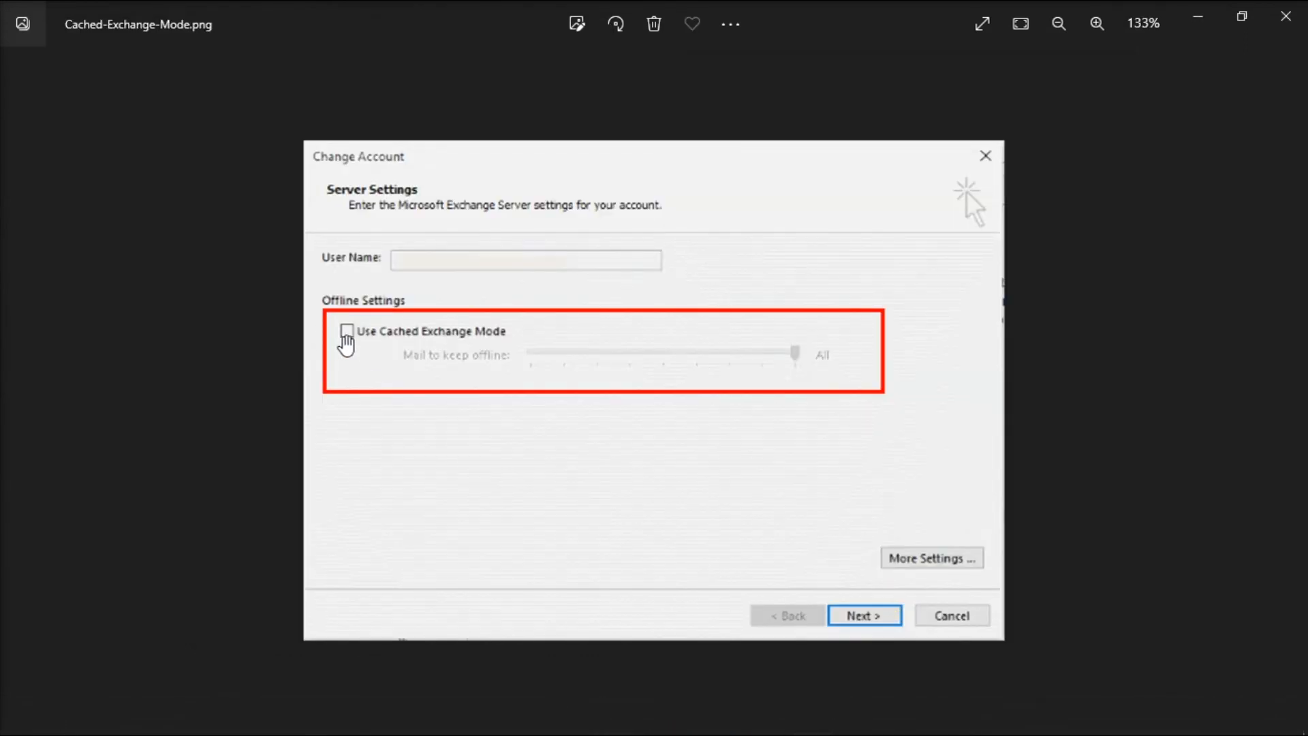